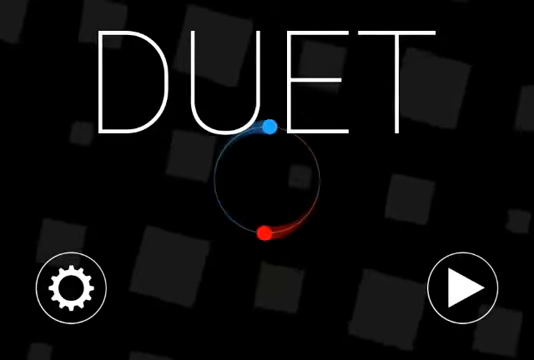
Step: Enable inverted colours in settings and scroll to the story stage list
left_click(68, 292)
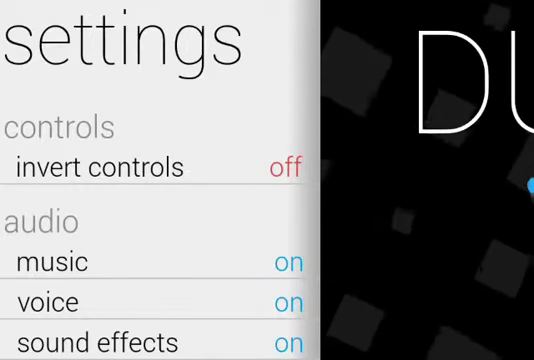
scroll("down", 3)
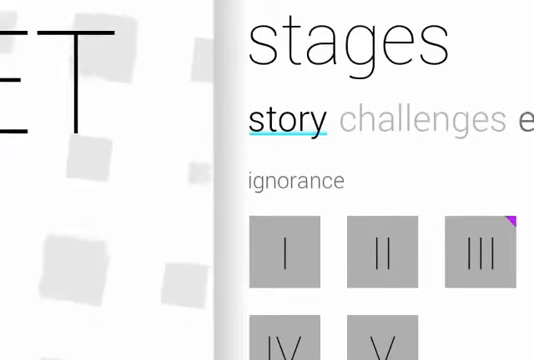
Step: Scroll the story stage list and start a level from the 'ignorance' chapter
scroll("down", 3)
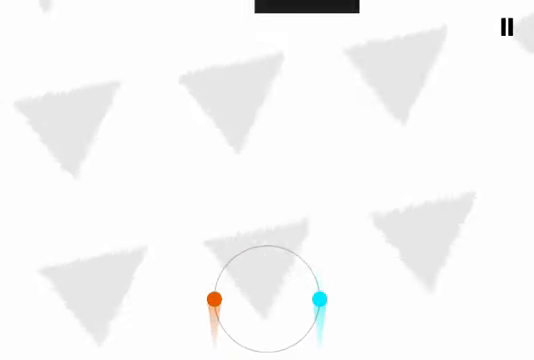
Step: Spin the orange and blue dots to dodge a falling grey triangle
left_click(268, 290)
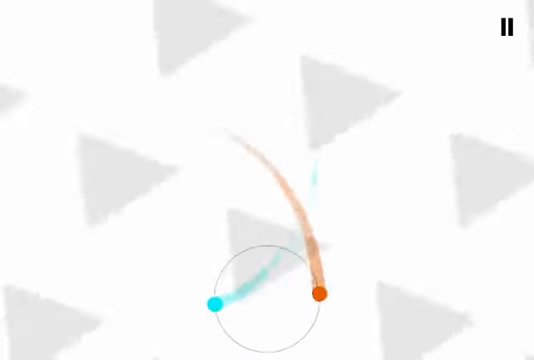